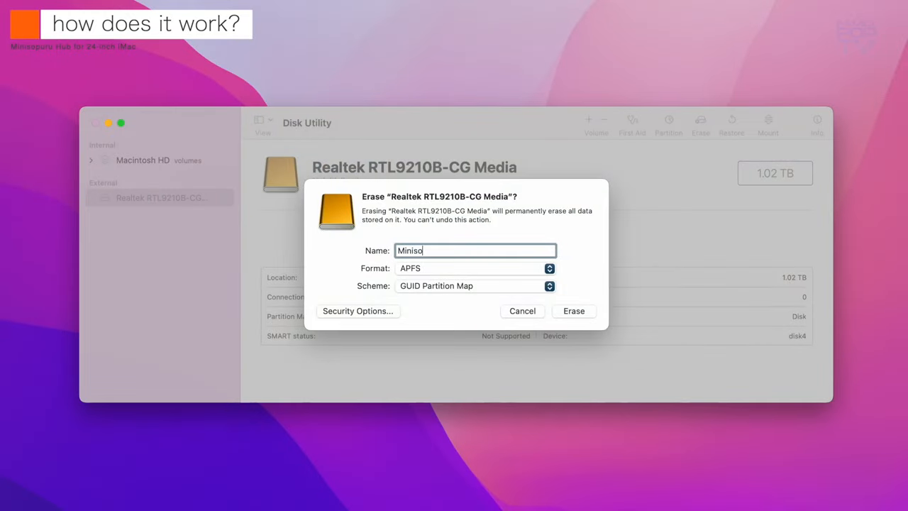
- Erase the drive as APFS 'Minisopuru' with GUID Partition Map, then open it in Finder
{"action": "left_click", "coordinate": [549, 268]}
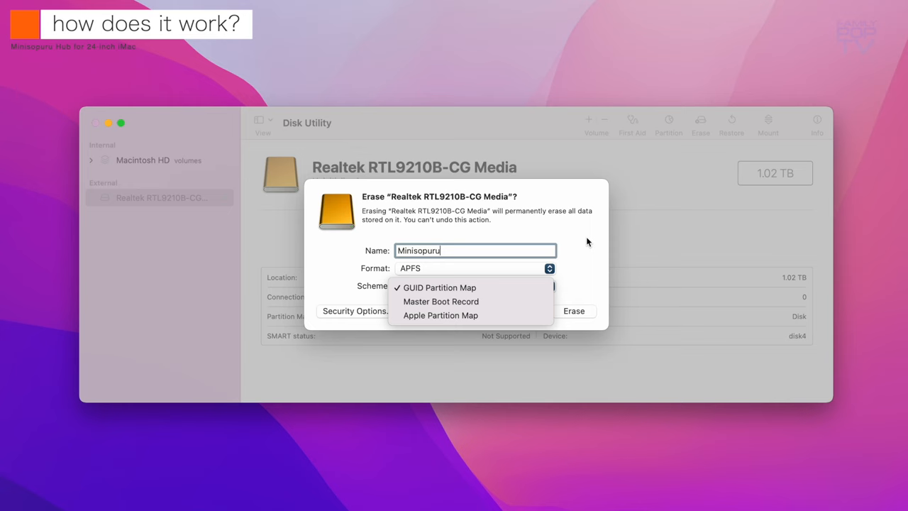
{"action": "left_click", "coordinate": [574, 311]}
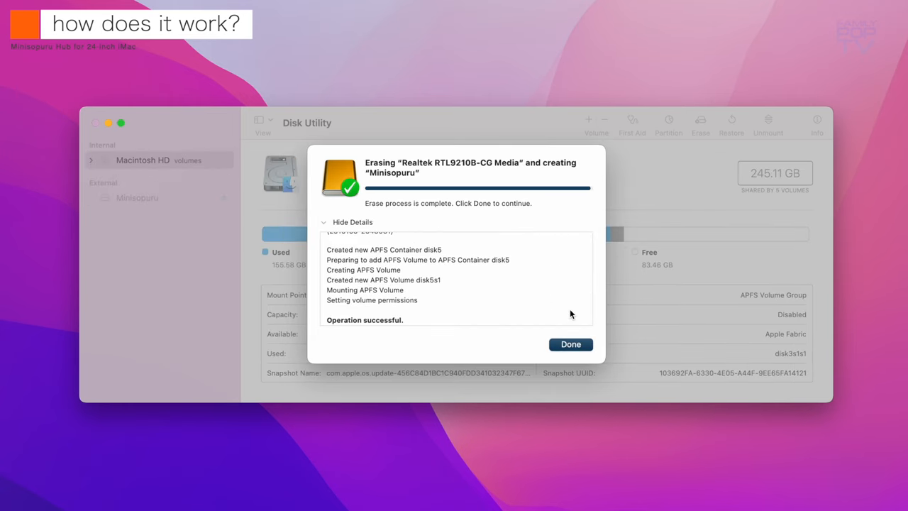
{"action": "left_click", "coordinate": [570, 344]}
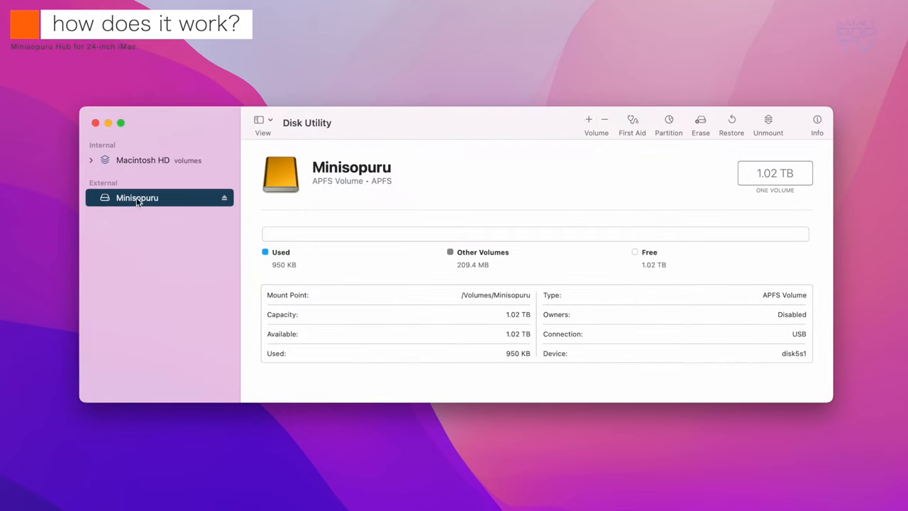
{"action": "double_click", "coordinate": [838, 39]}
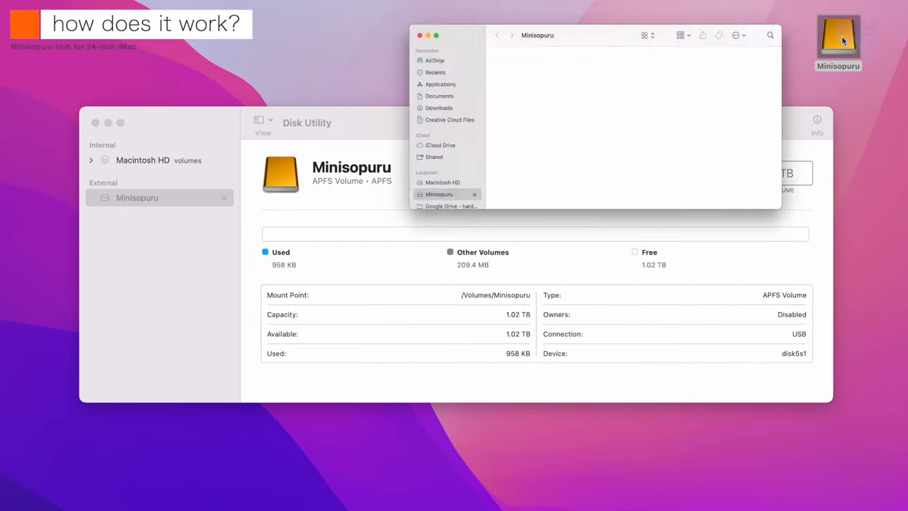